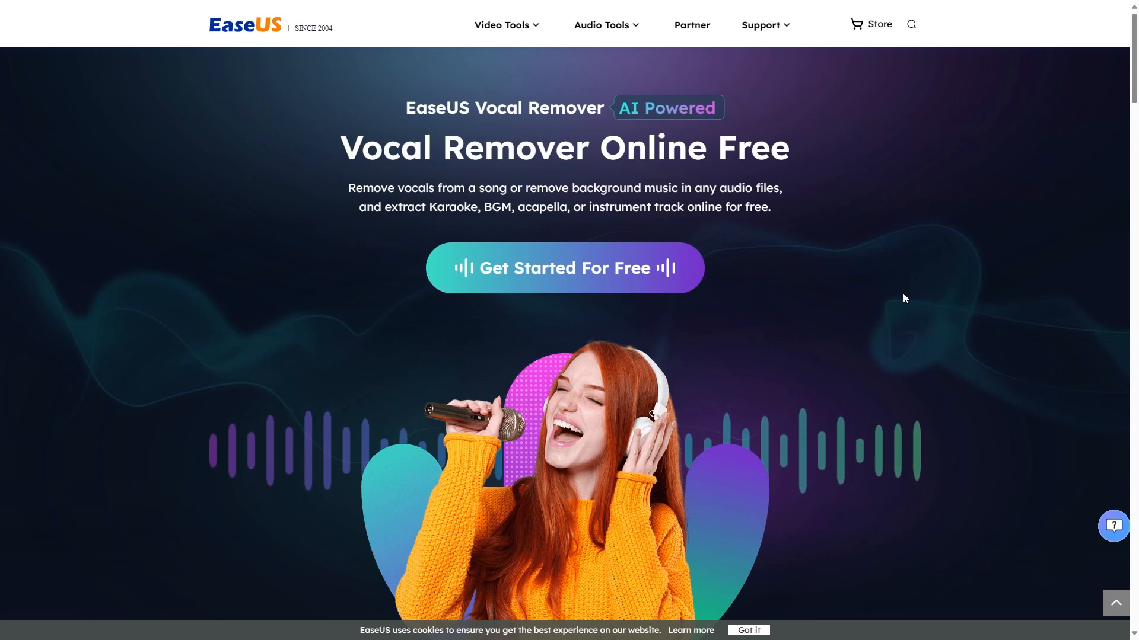
mouse_move(537, 259)
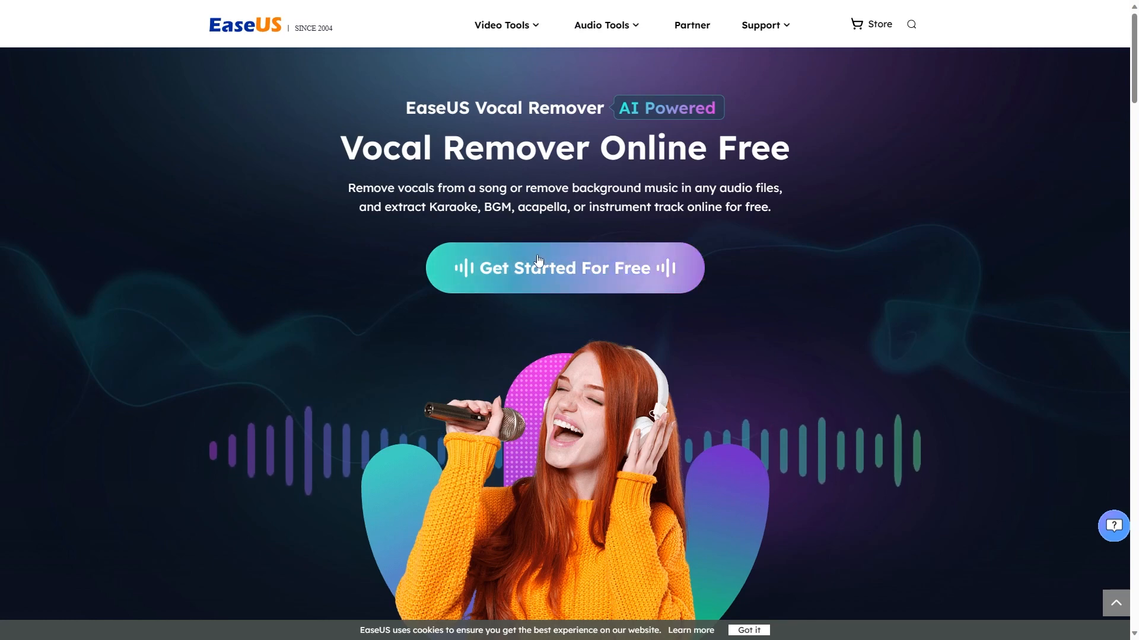
Launch EaseUS's free online vocal remover from its landing page.
click(564, 268)
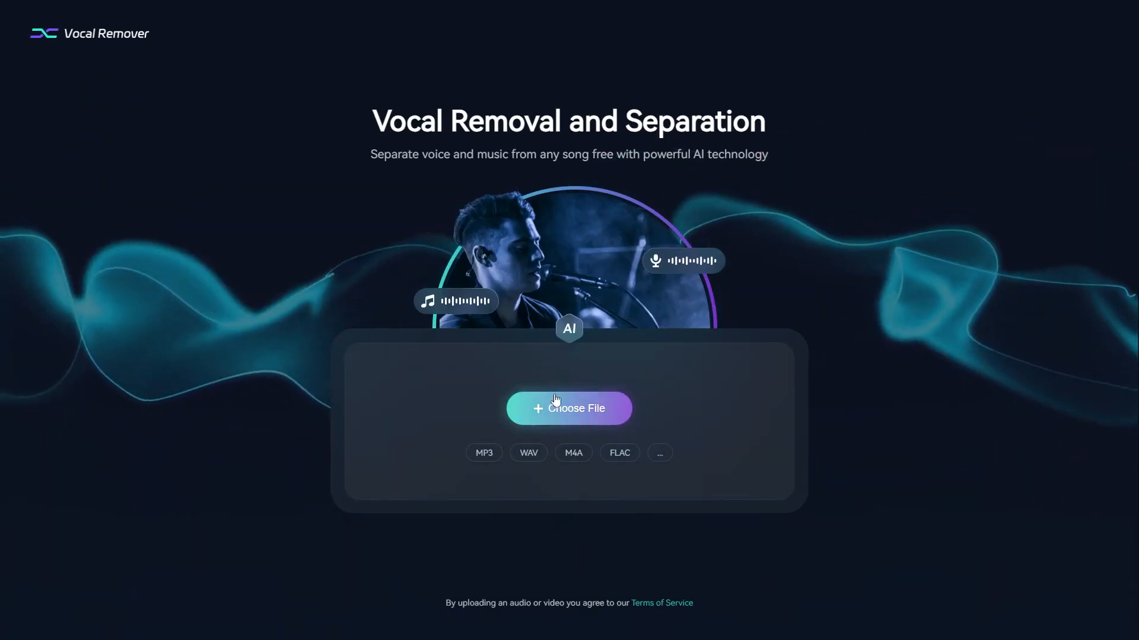
Pick the TrackTribe MP3 from the ESD-USB (F:) drive for upload.
click(569, 408)
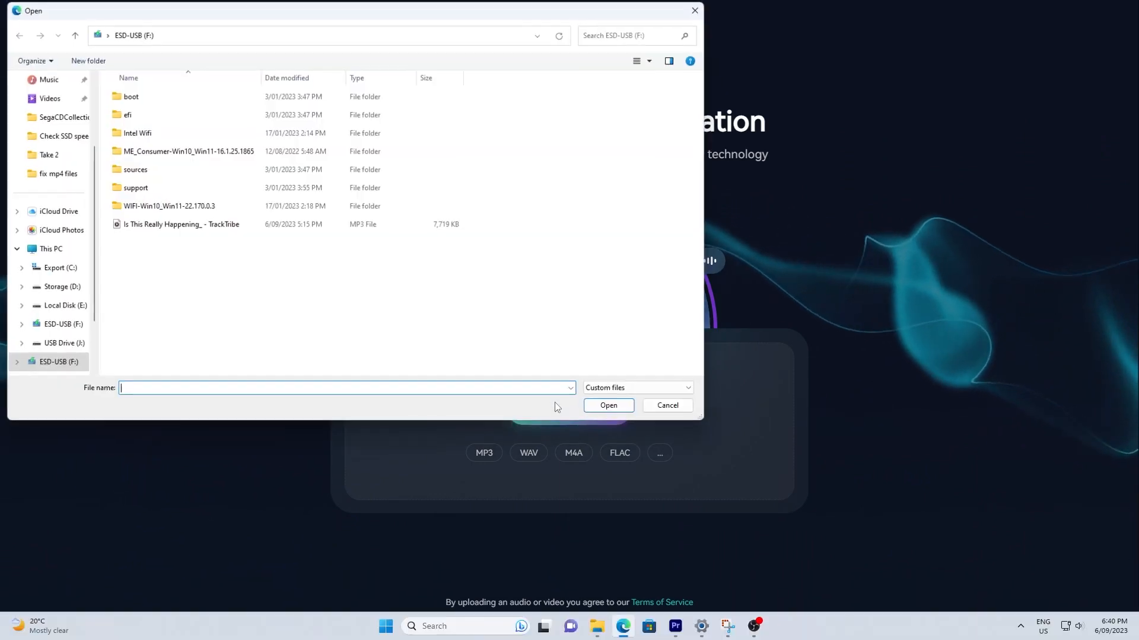
click(608, 405)
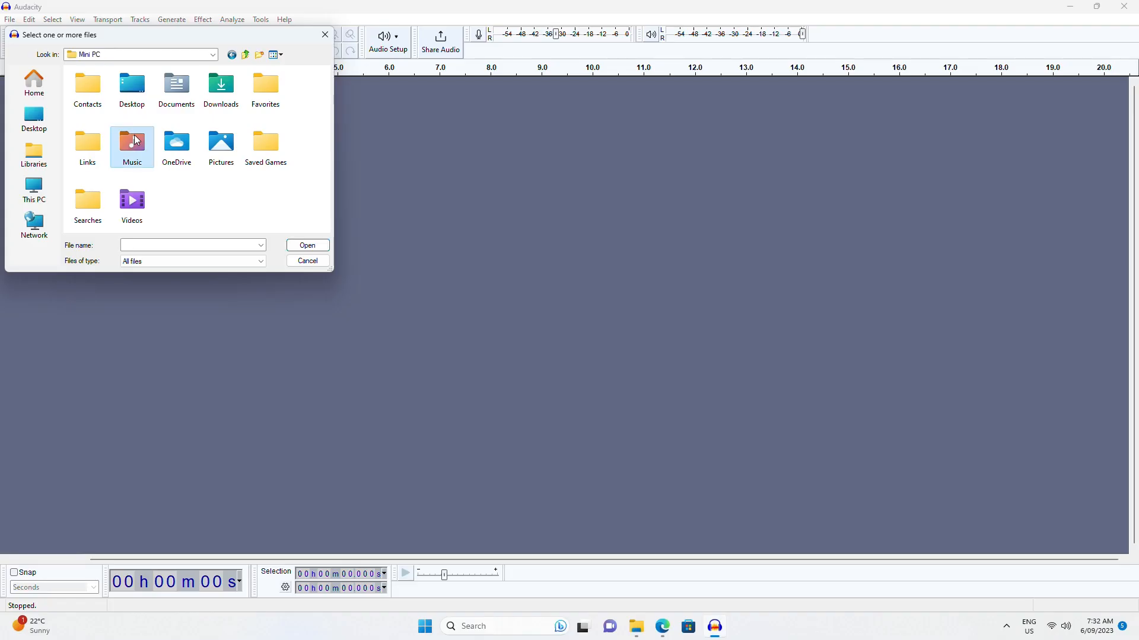
Open the TrackTribe MP3 from the Music folder in Audacity.
double_click(132, 142)
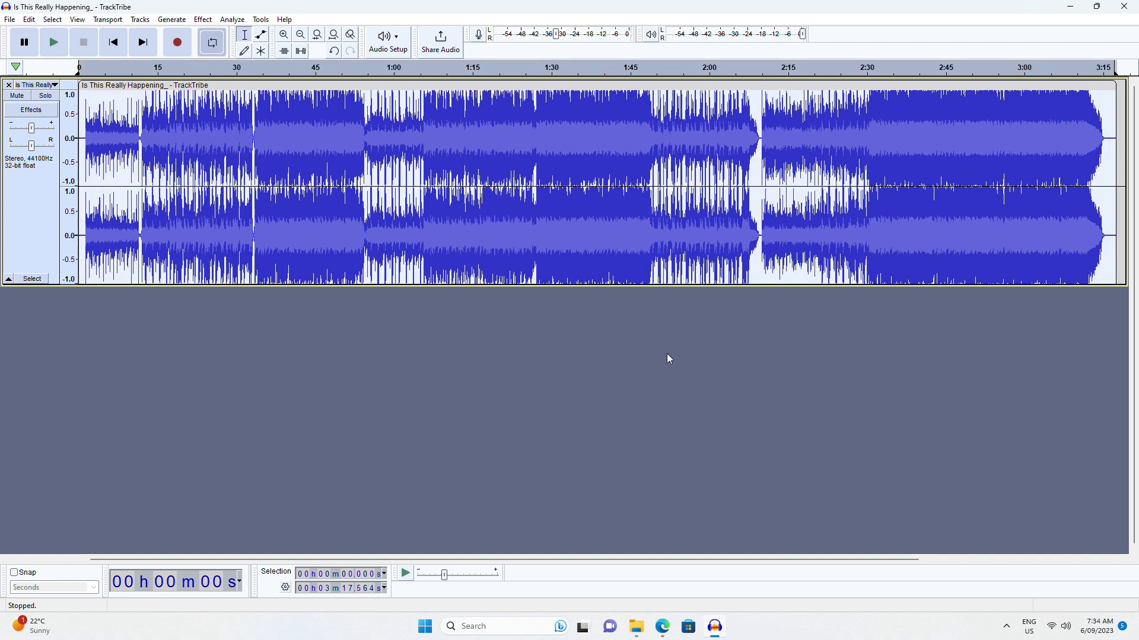
mouse_move(241, 67)
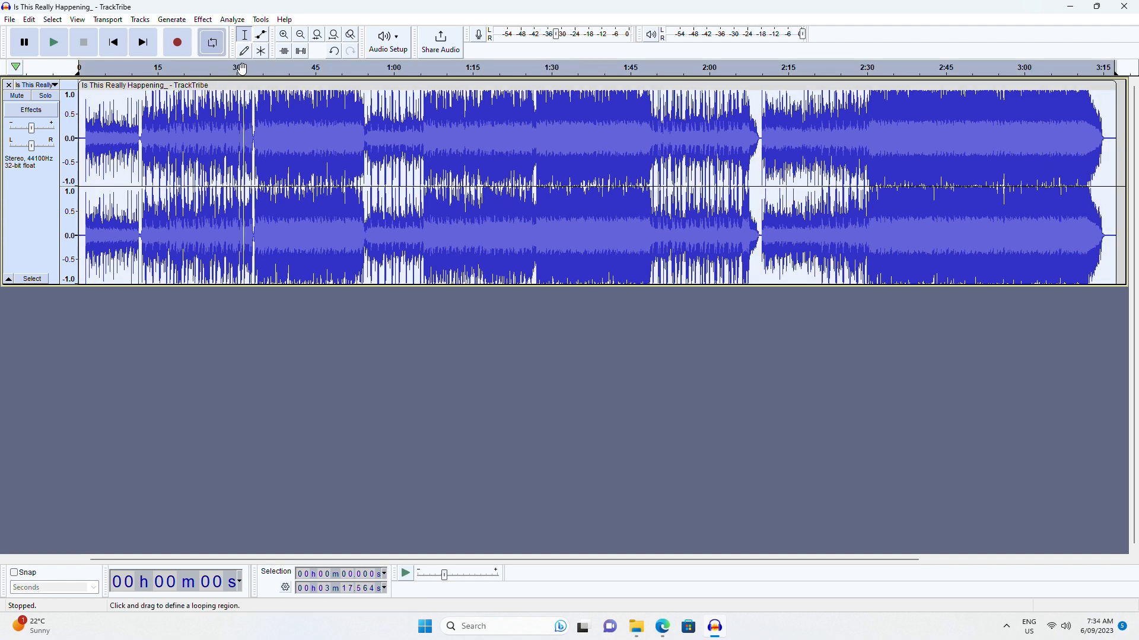
Apply Vocal Reduction and Isolation with 'Remove Vocals: to mono' to the song.
click(203, 19)
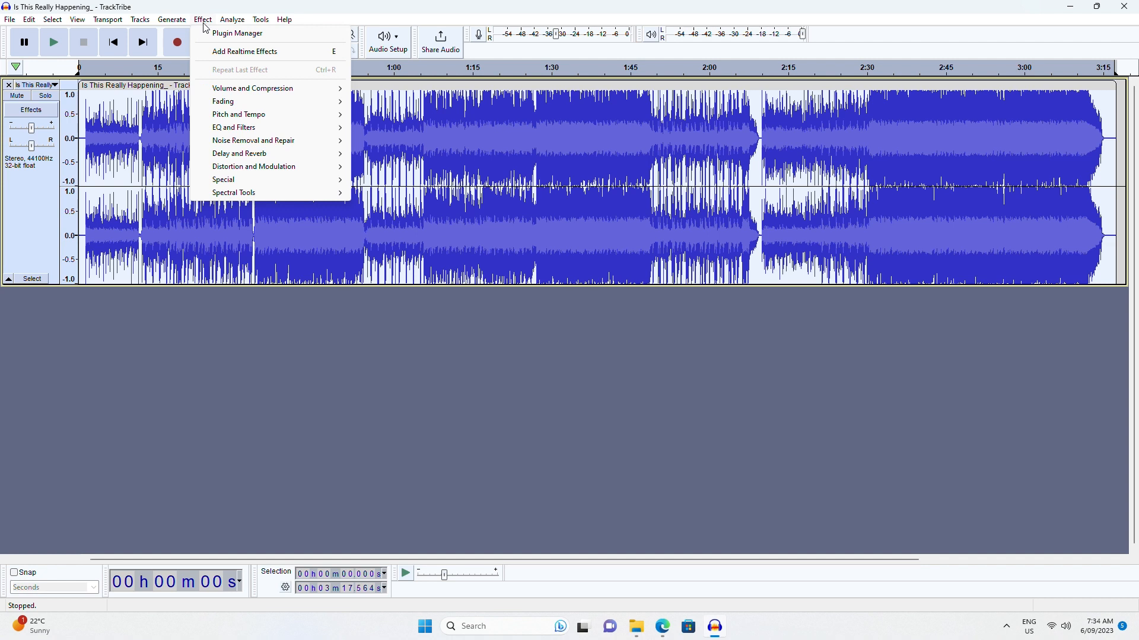
mouse_move(223, 179)
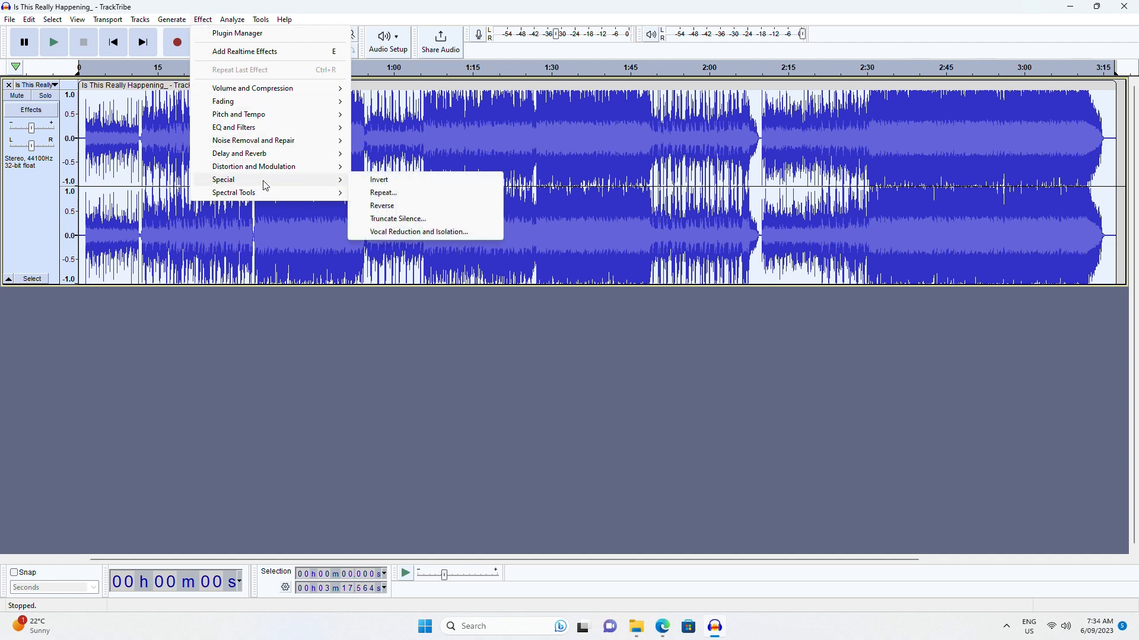
click(419, 232)
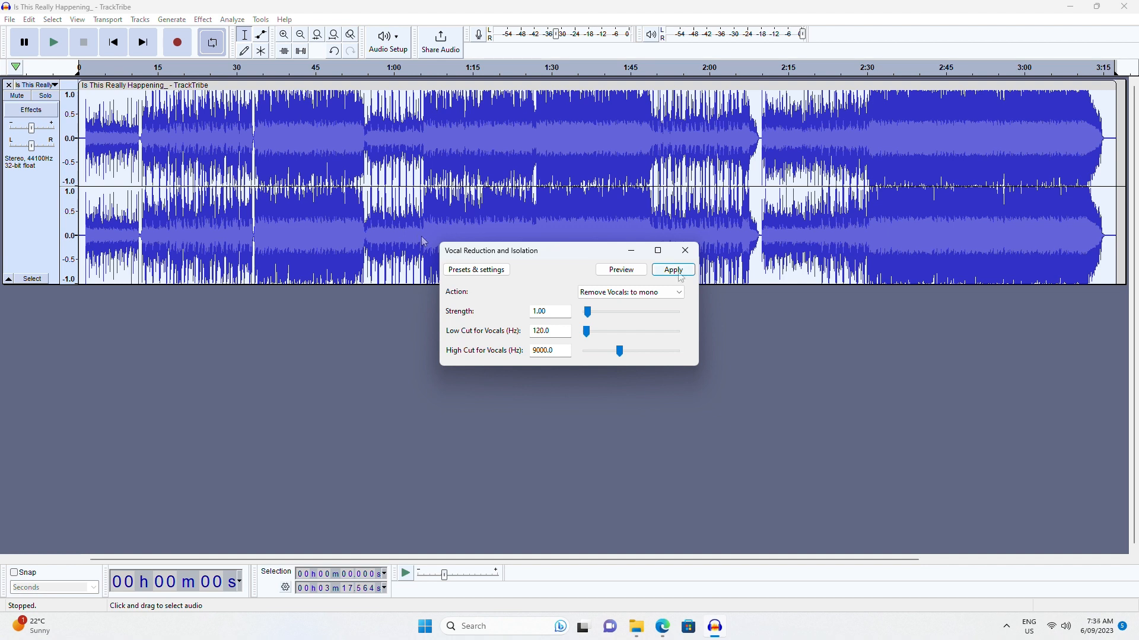
click(672, 269)
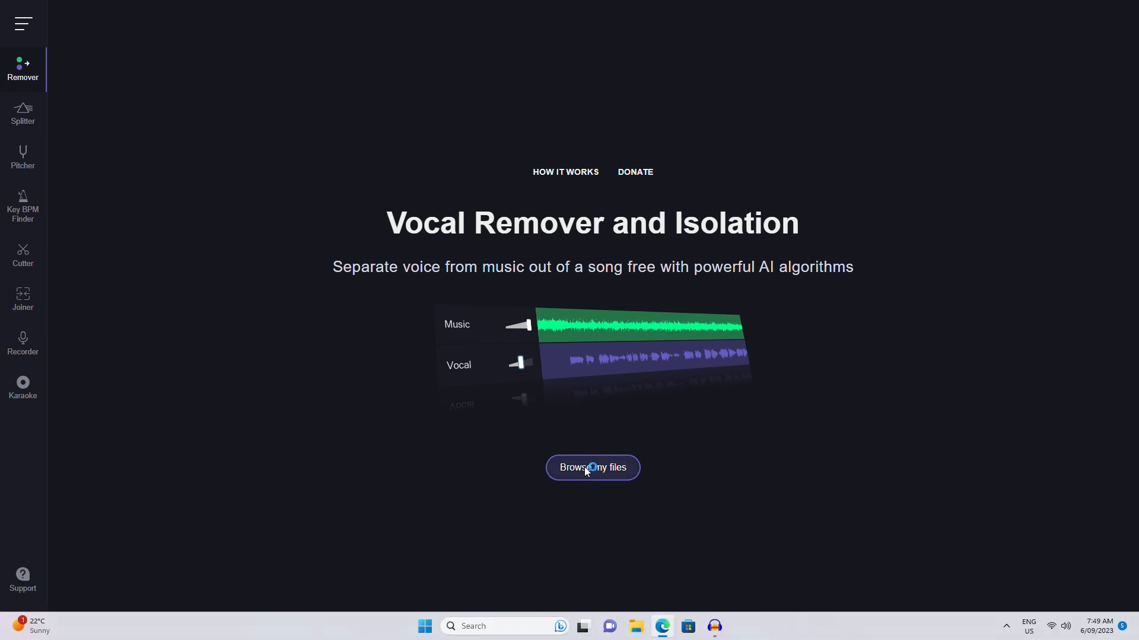
click(591, 467)
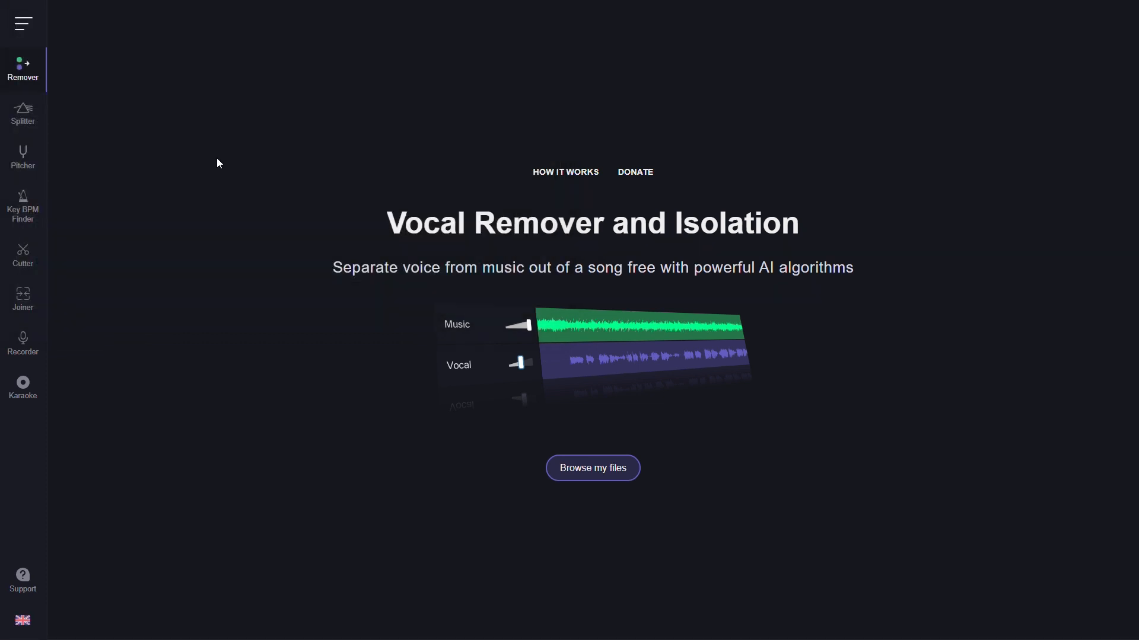
click(592, 468)
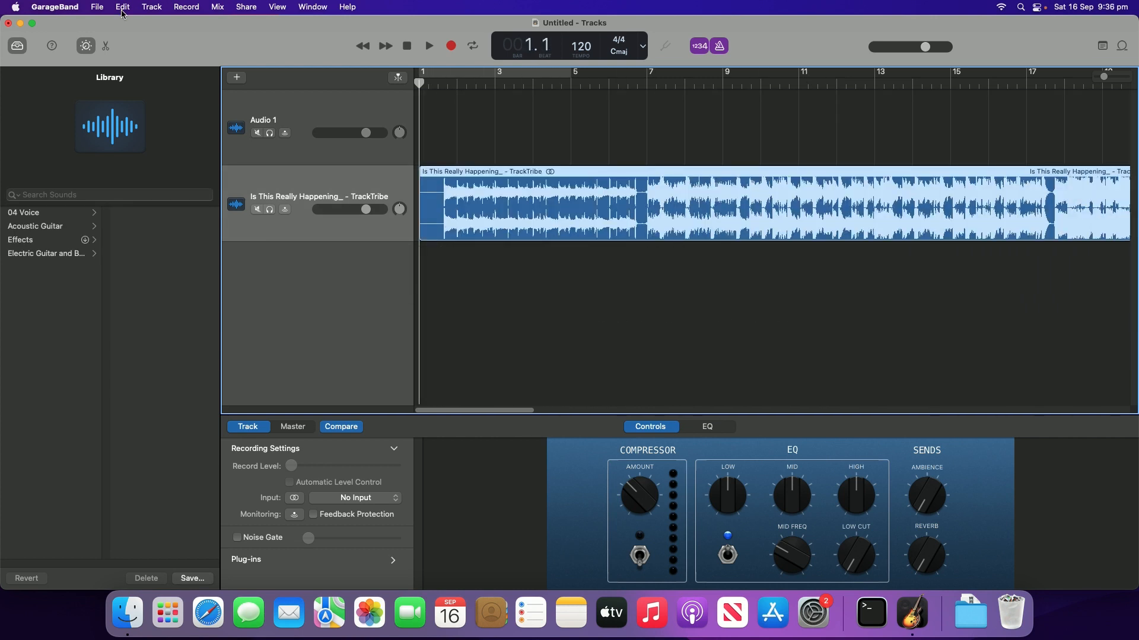
Place the TrackTribe MP3 on an audio track in an empty GarageBand project.
click(589, 335)
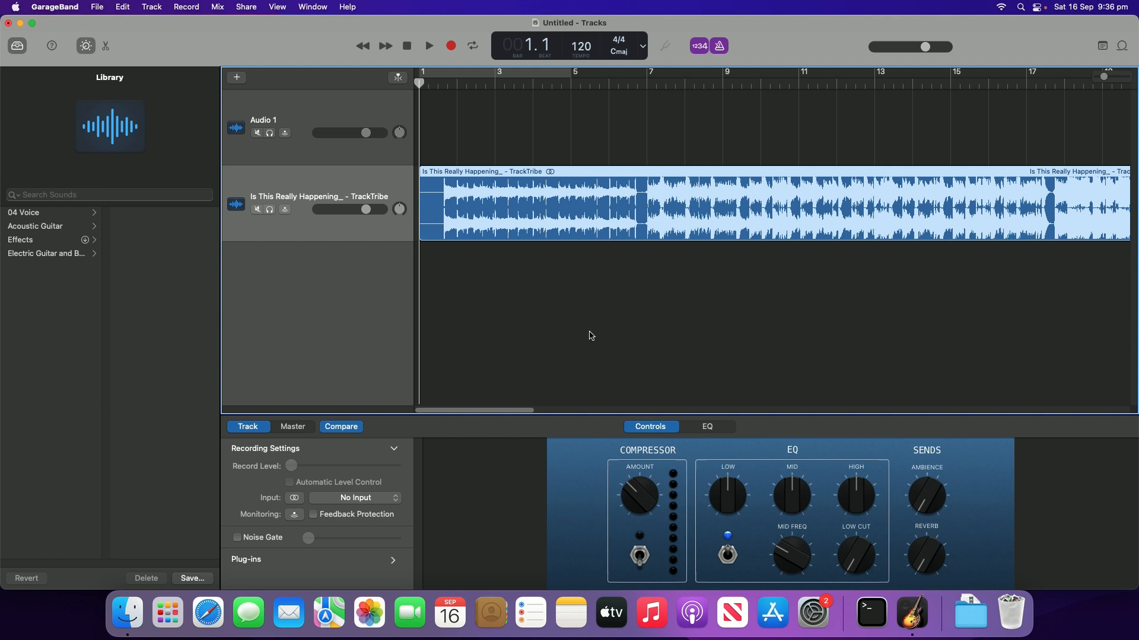
mouse_move(690, 398)
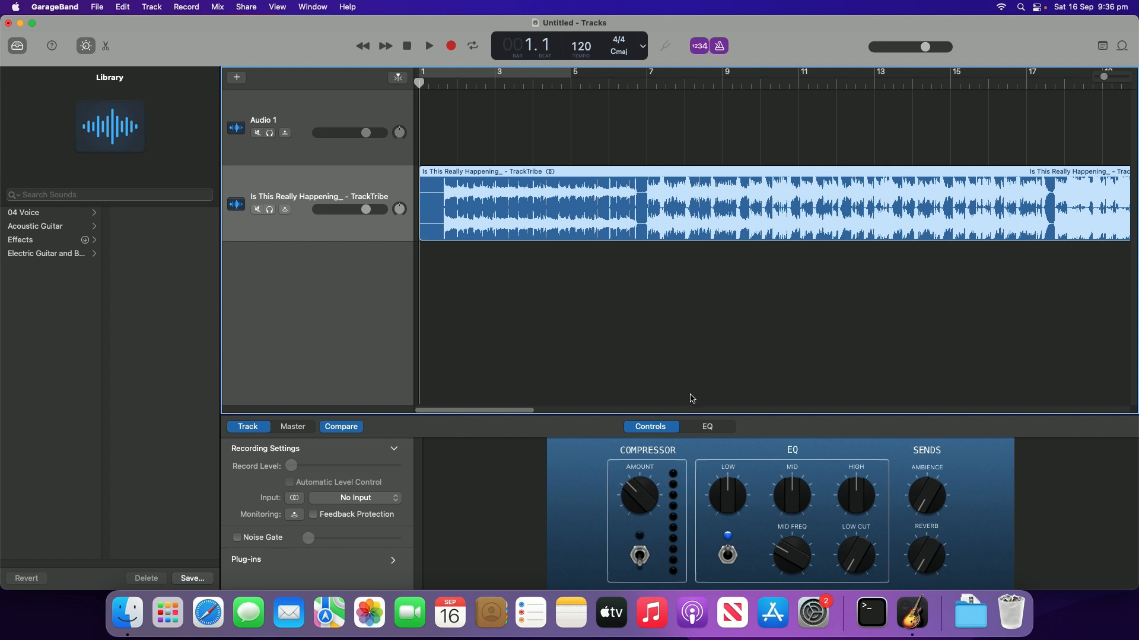
click(706, 427)
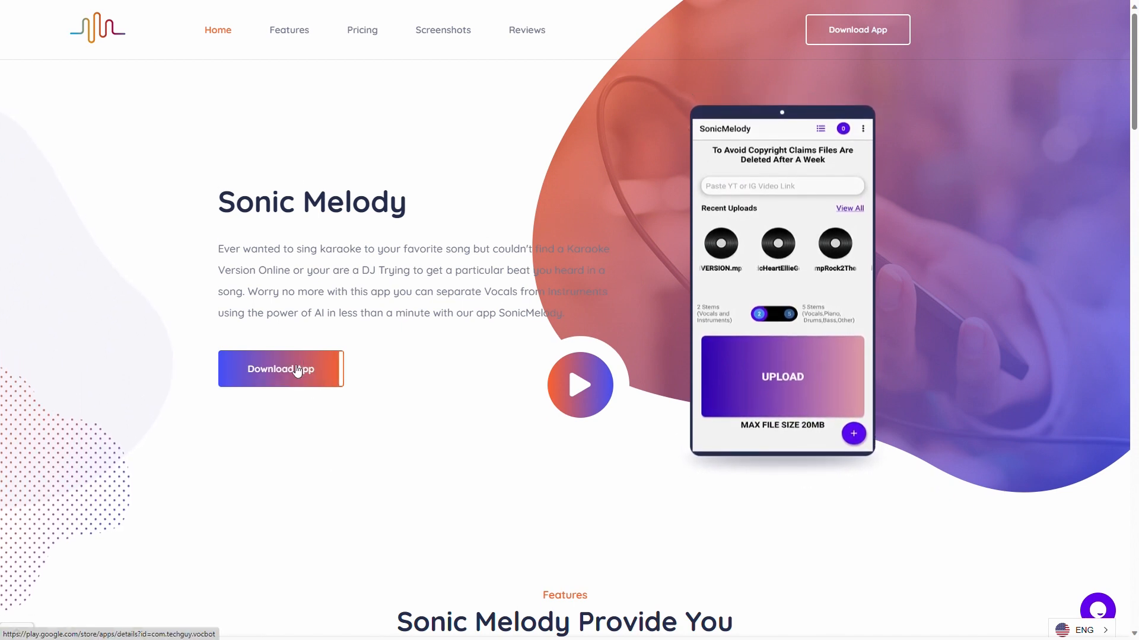
Follow the Sonic Melody website's 'Download App' link to its Google Play page.
click(281, 369)
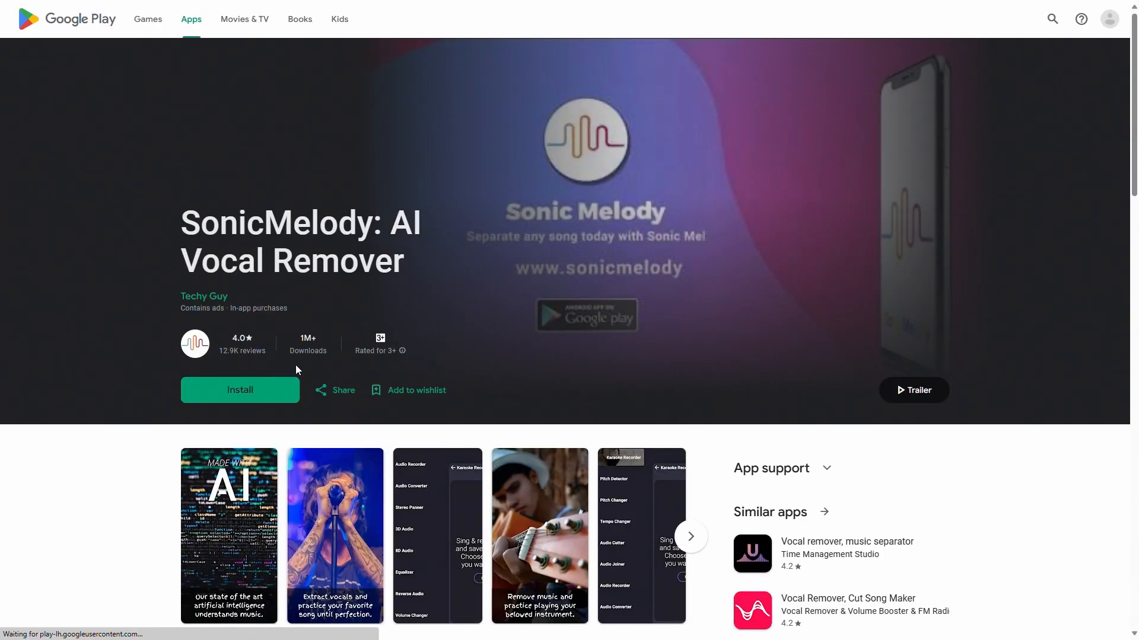